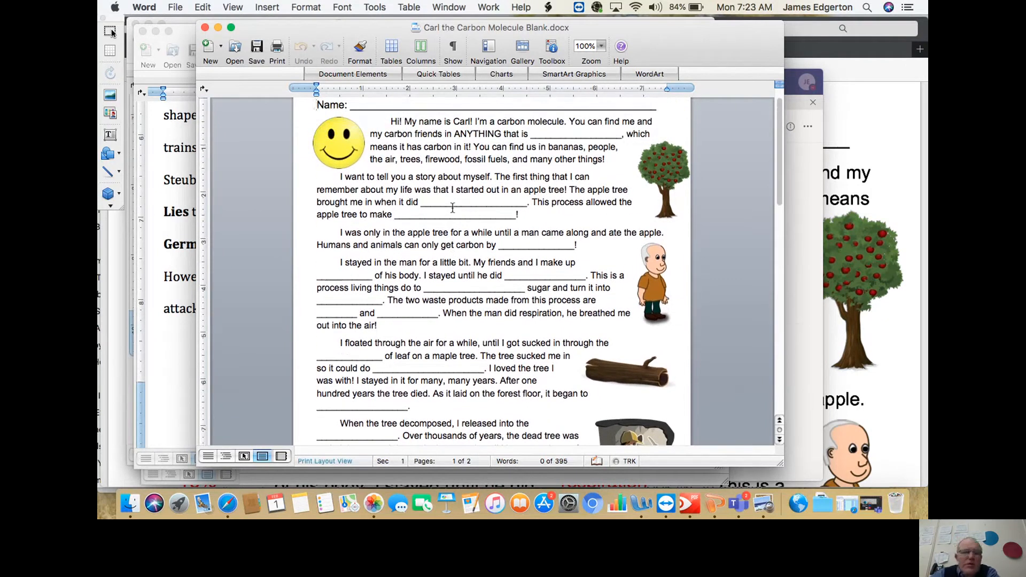
Scroll past the decomposing-tree paragraph to the coal and train paragraphs, reaching the Word Bank
left_click(317, 105)
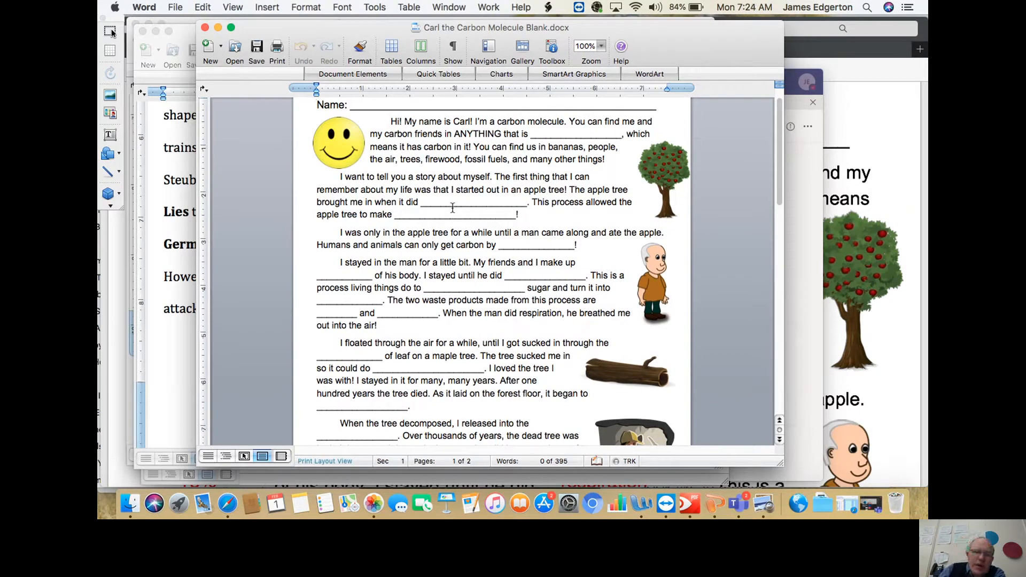
left_click(317, 105)
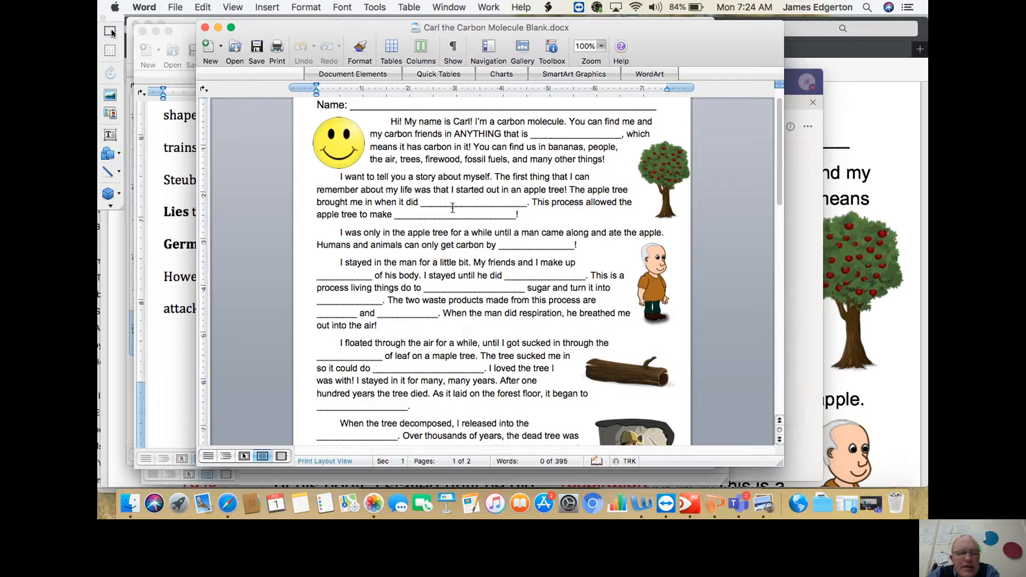
left_click(317, 106)
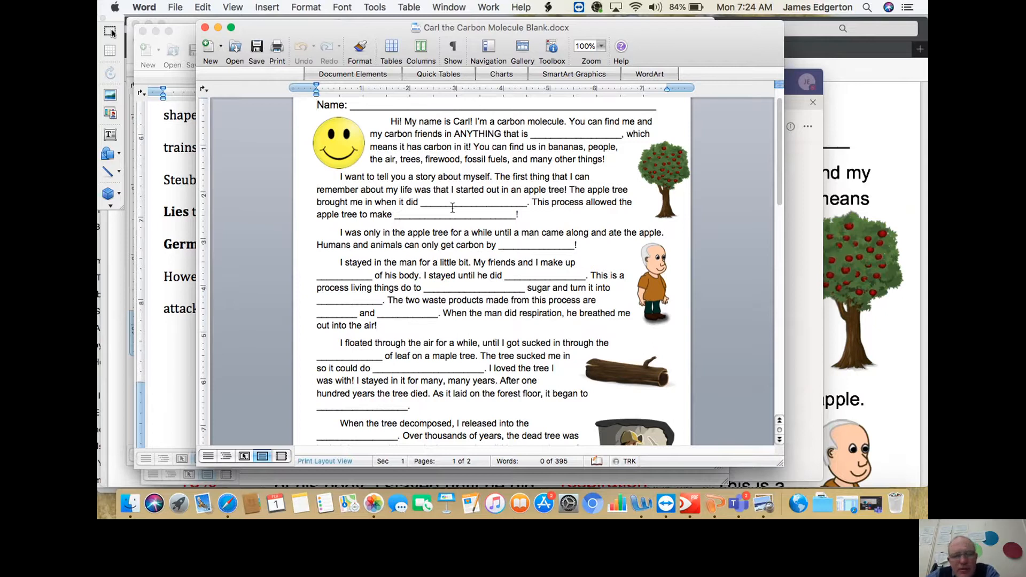
left_click(318, 104)
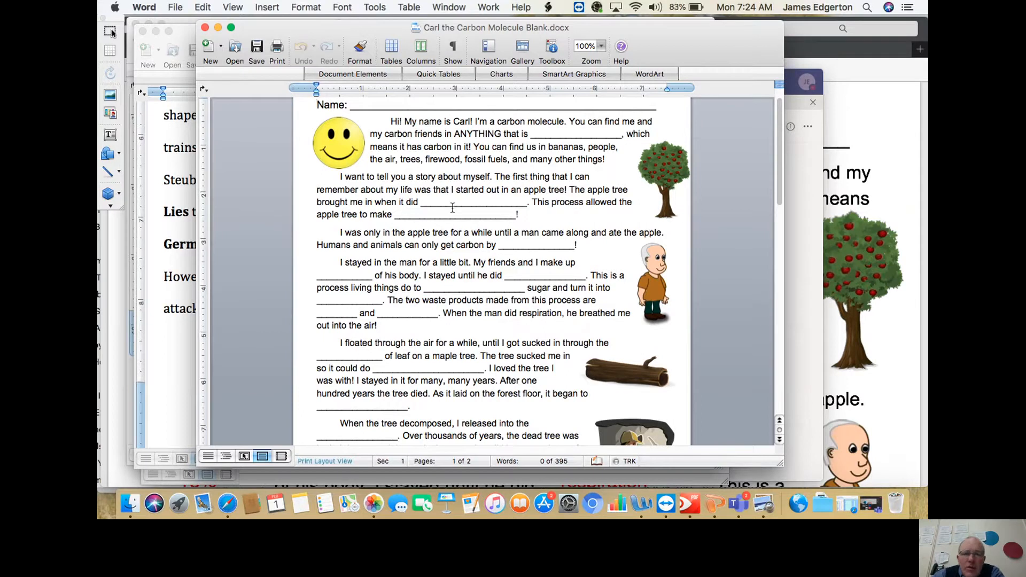
left_click(317, 105)
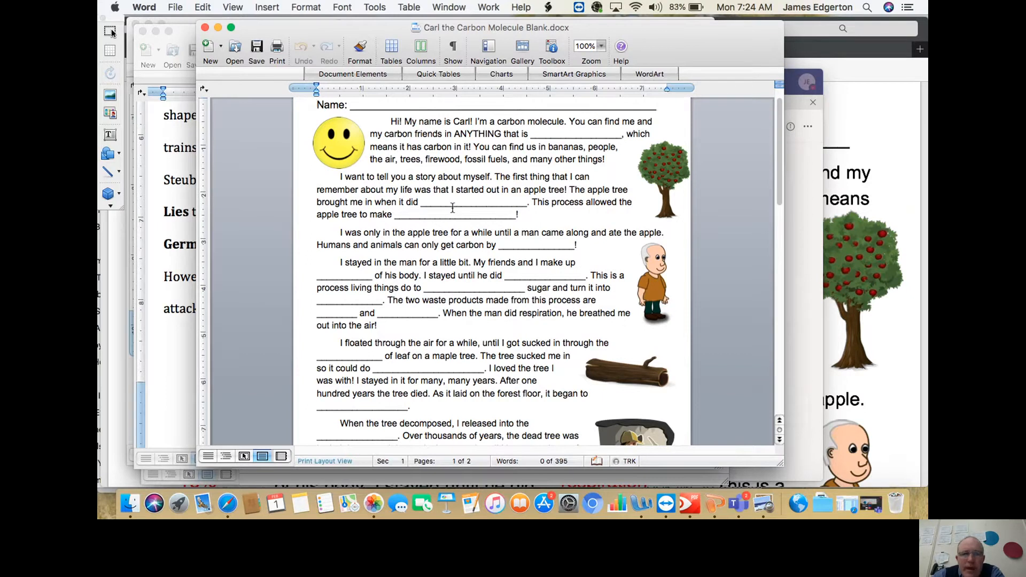
left_click(316, 105)
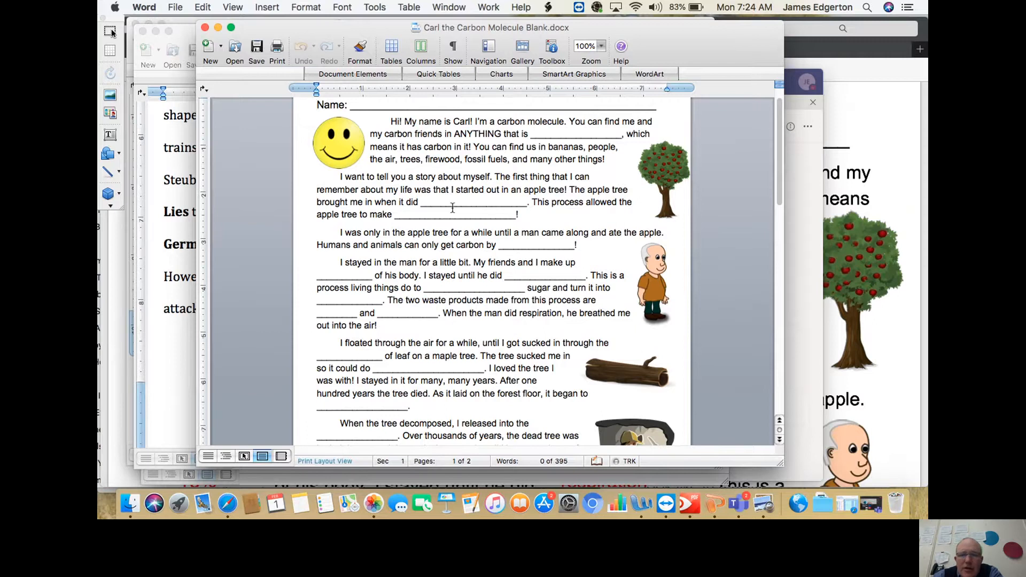
scroll("down", 3)
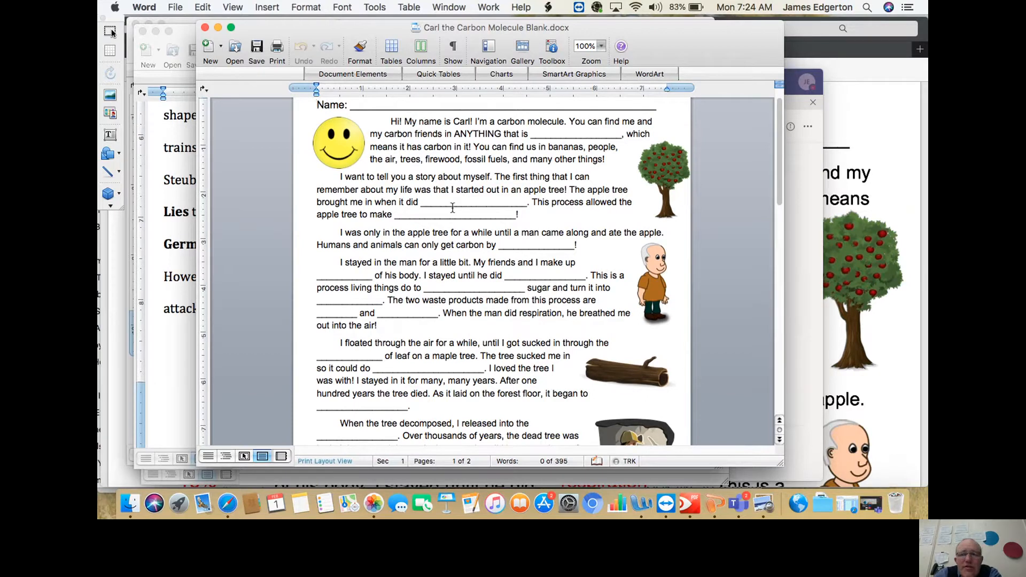
left_click(317, 105)
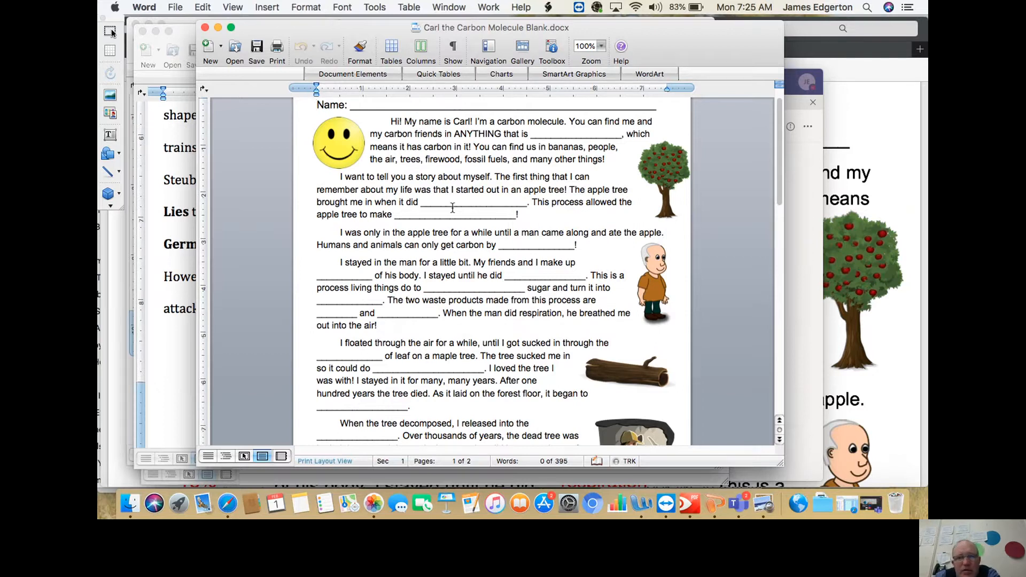
left_click(317, 105)
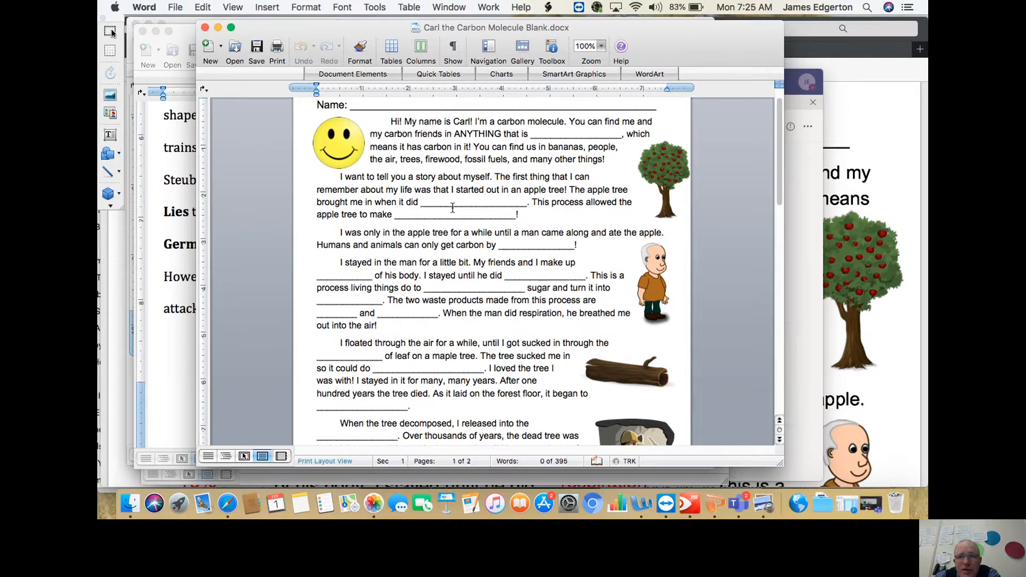
left_click(318, 105)
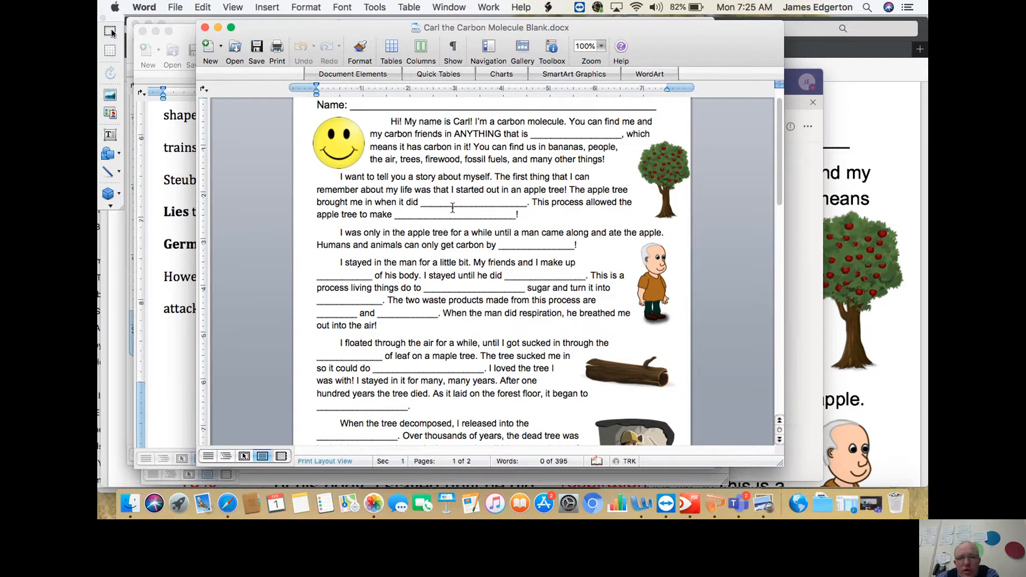
left_click(317, 105)
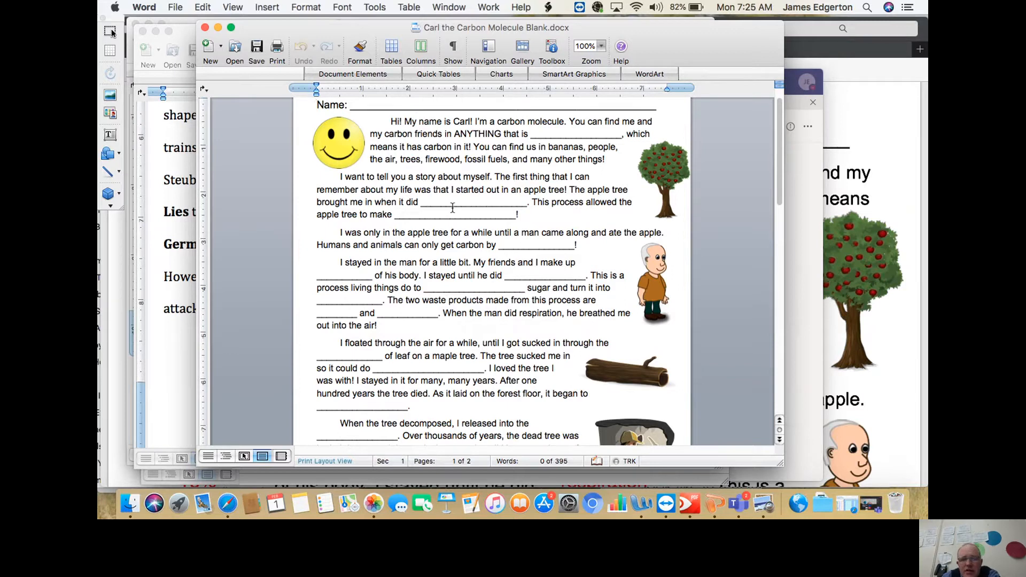
left_click(318, 105)
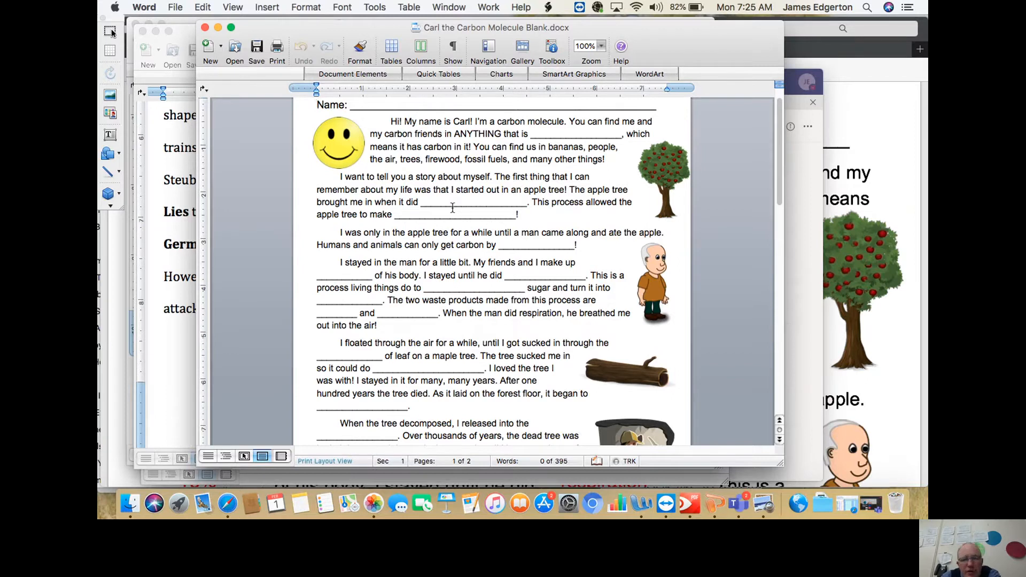
left_click(317, 104)
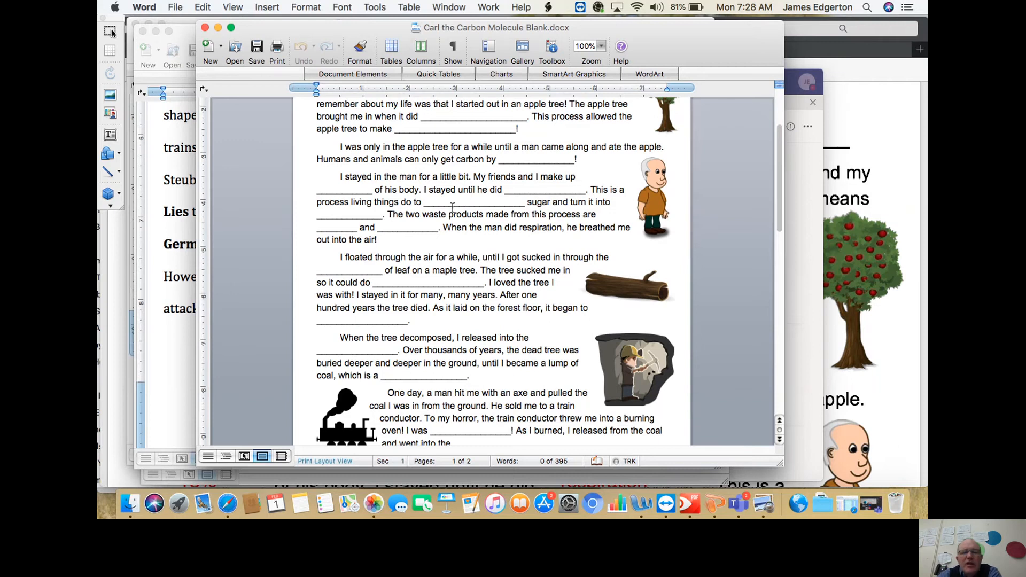
Glance at the Word Bank, then place the insertion point on the Name line
scroll("down", 3)
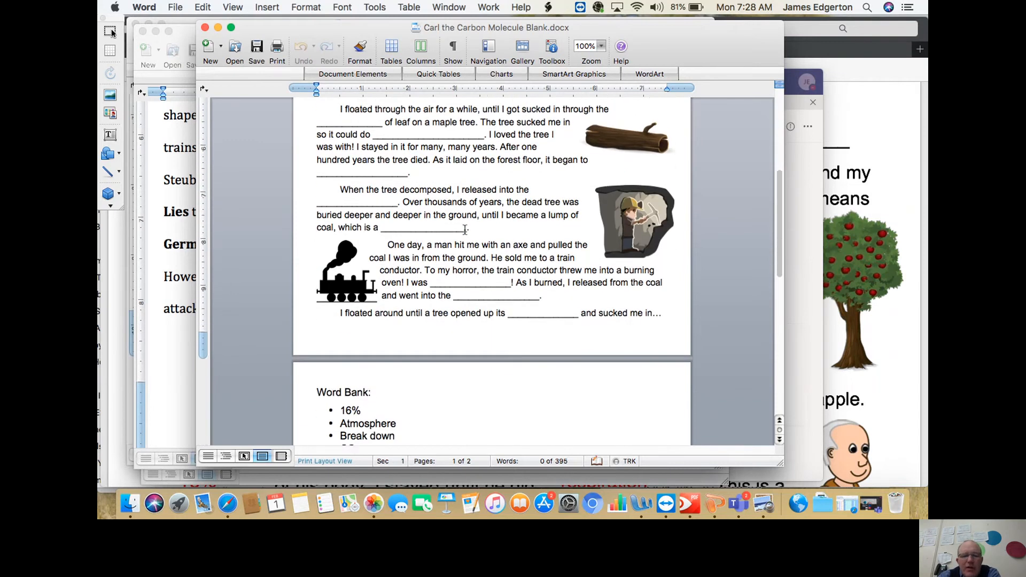
scroll("down", 3)
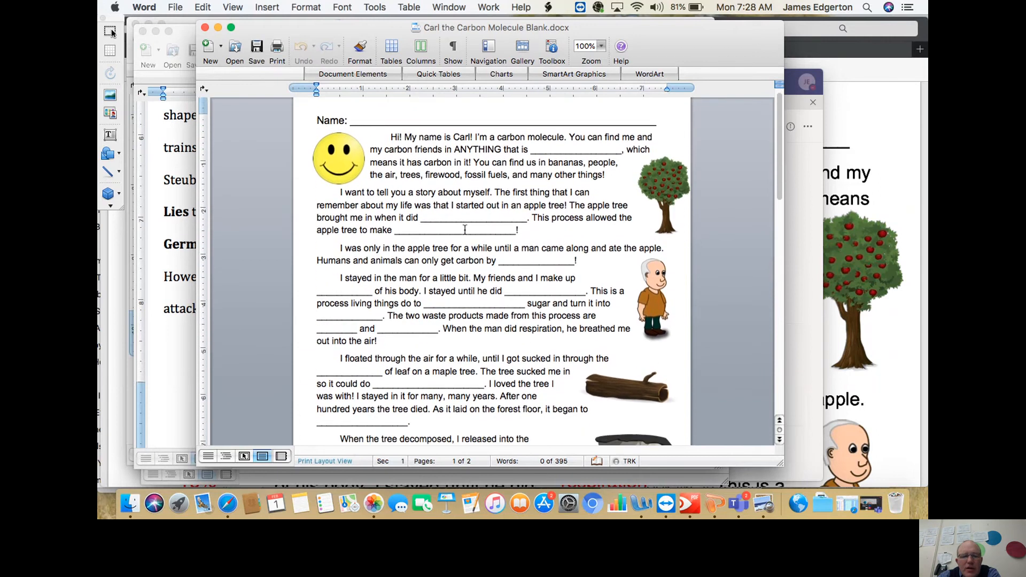
left_click(318, 119)
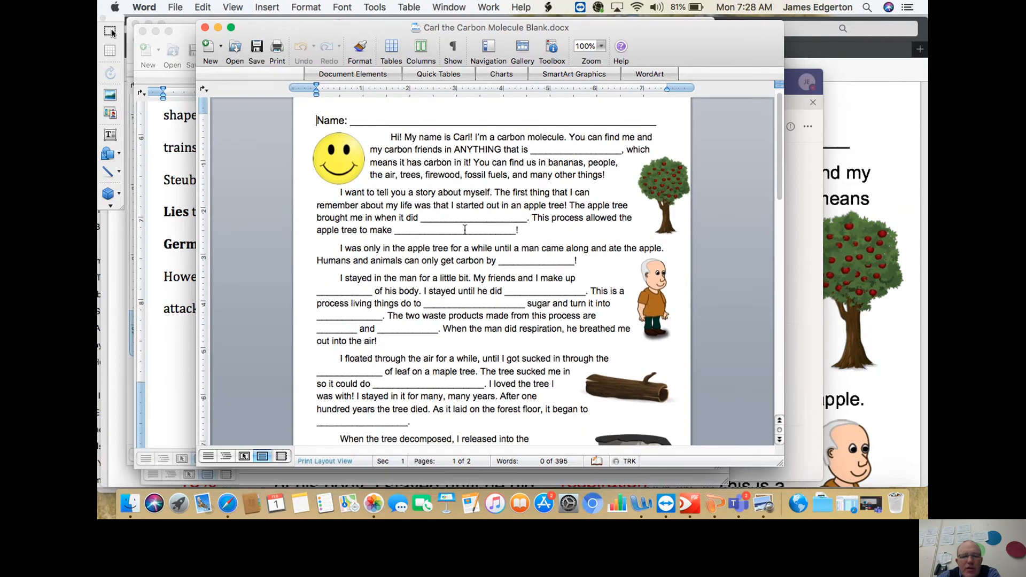
scroll("down", 3)
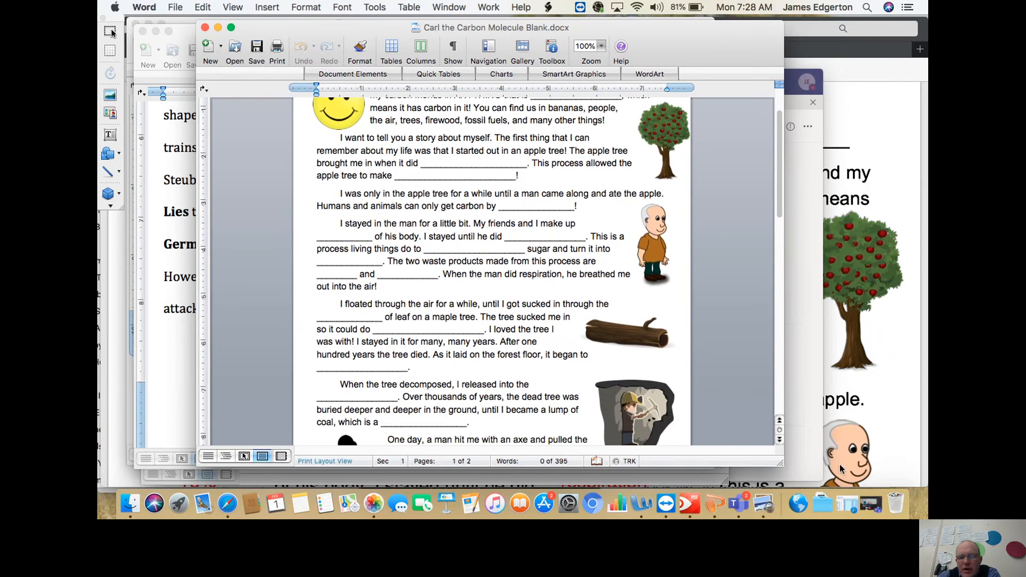